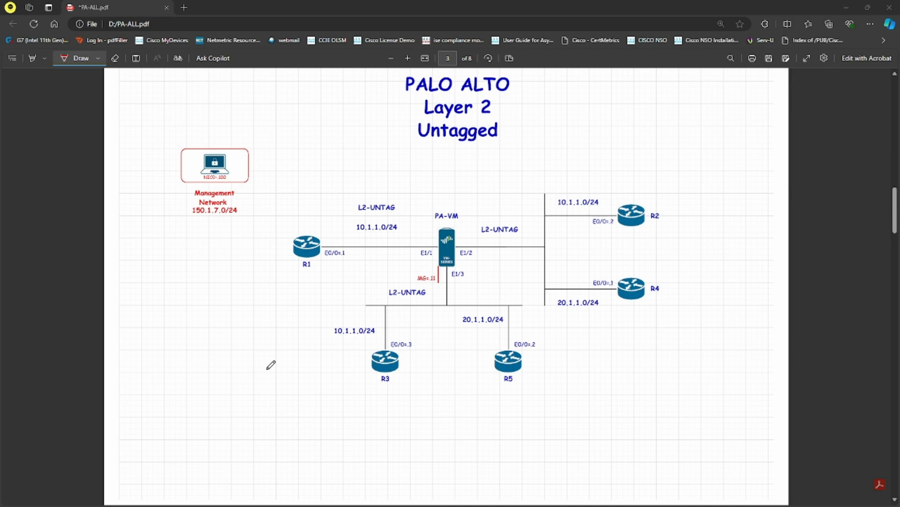
mouse_move(603, 245)
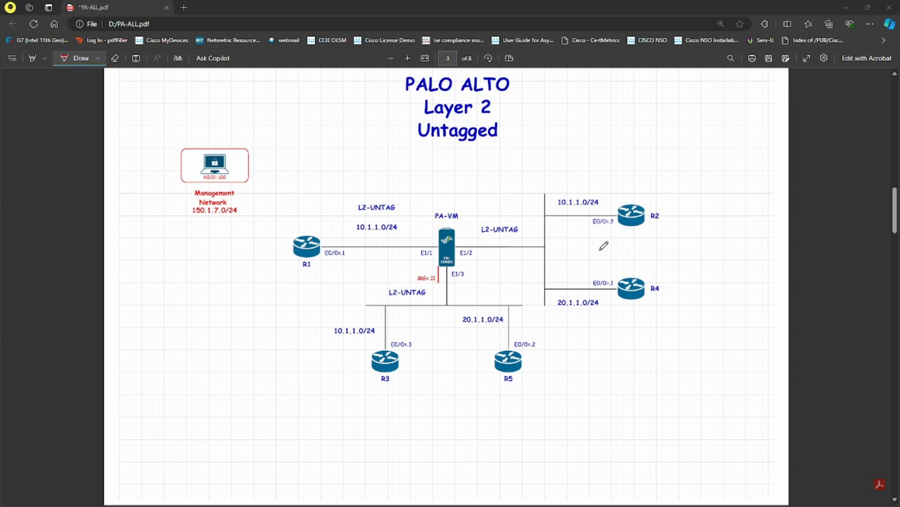
mouse_move(367, 337)
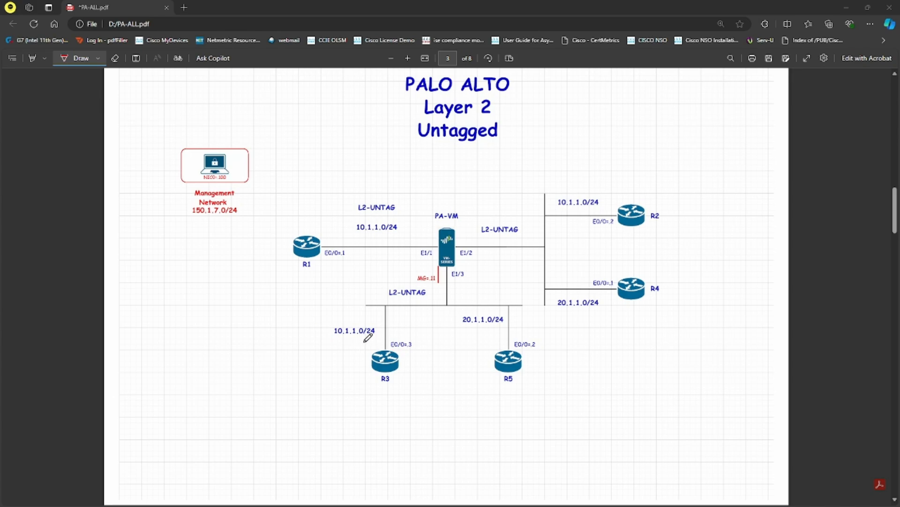
mouse_move(418, 352)
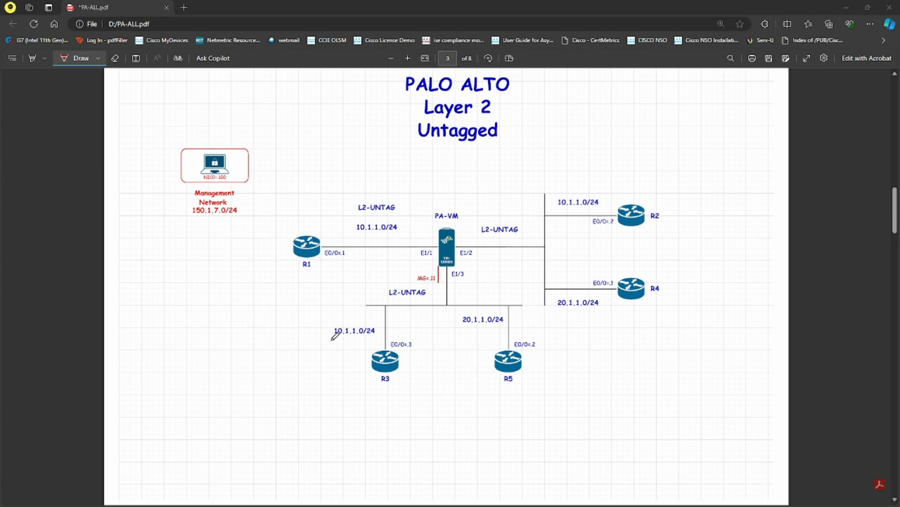
Underline R4, R5, the 20.1.1.0/24 subnets and firewall ports E1/2, E1/3 in red pen.
drag(614, 310, 657, 308)
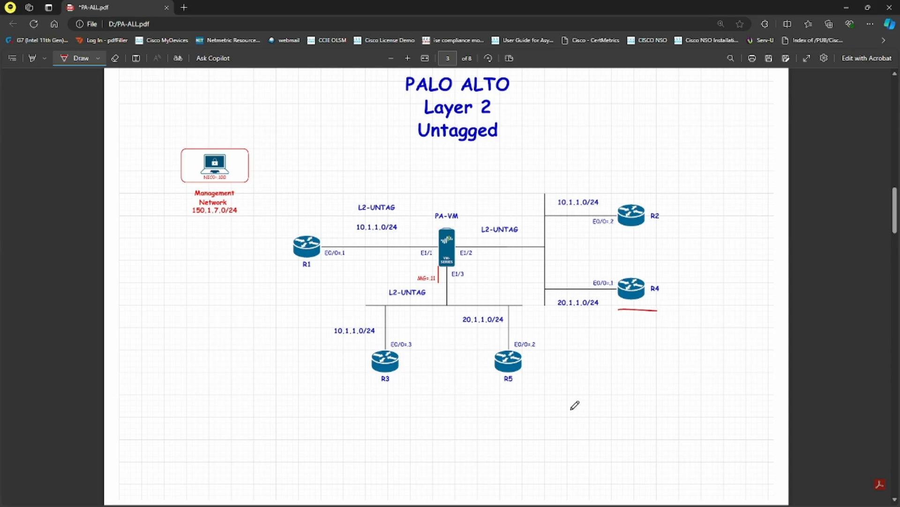
drag(459, 334, 511, 334)
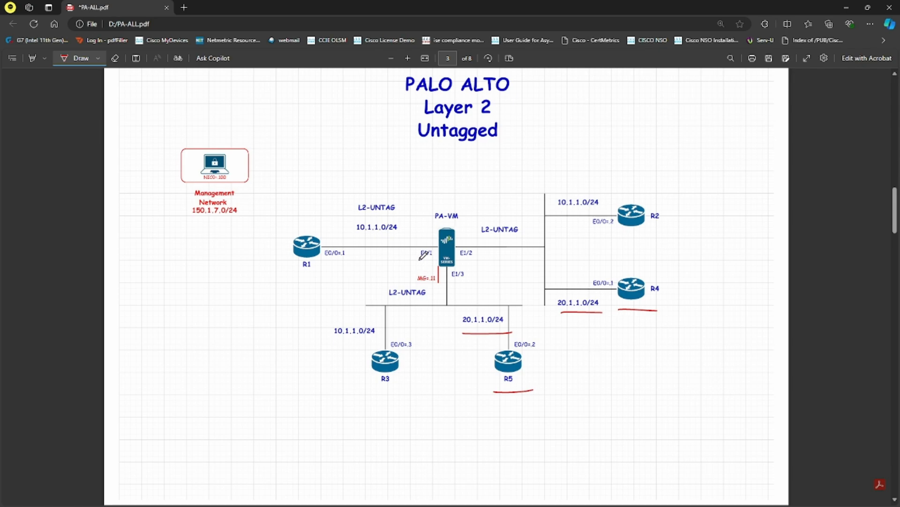
drag(456, 259, 484, 260)
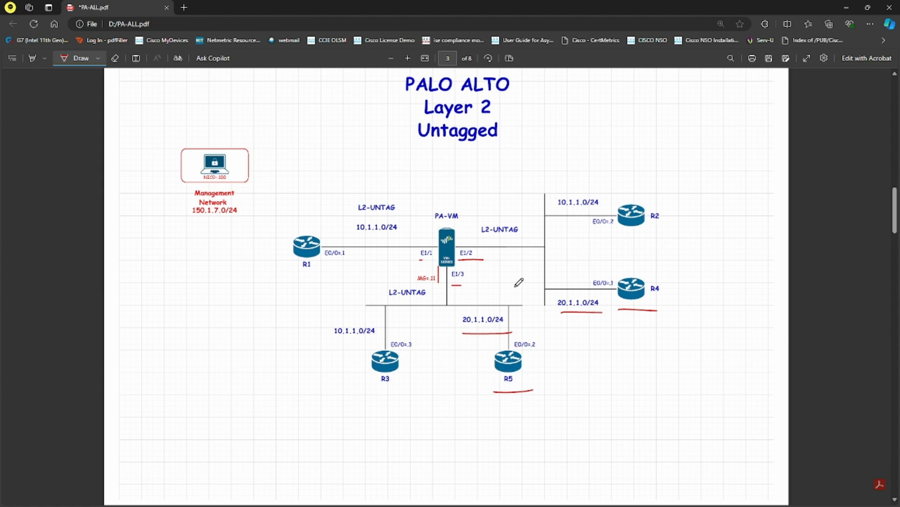
mouse_move(451, 349)
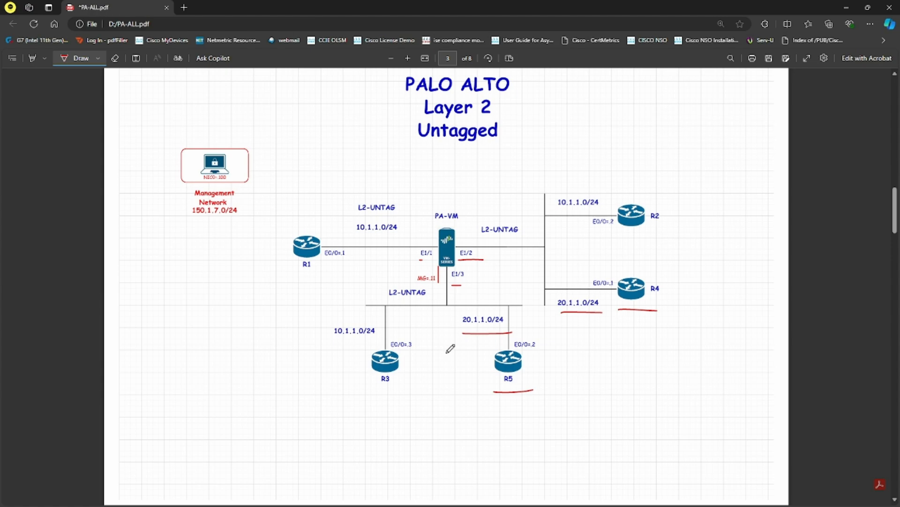
mouse_move(448, 375)
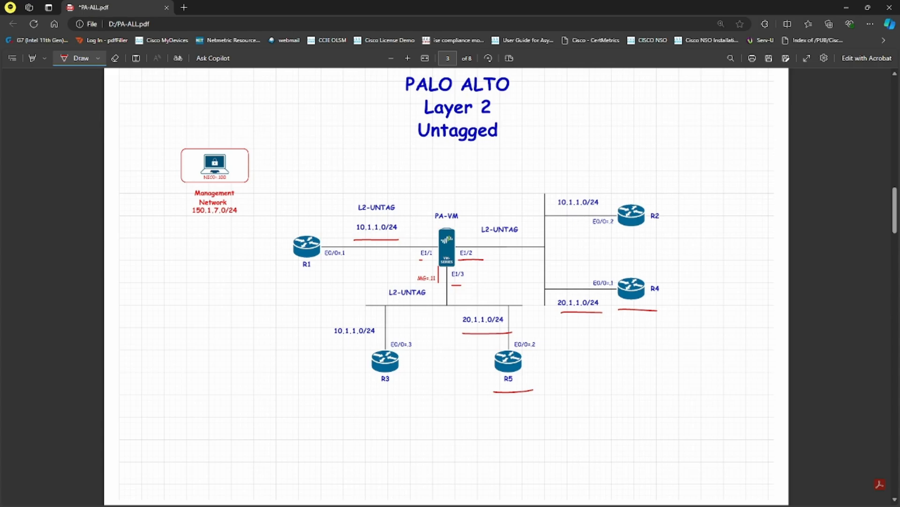
Assign ethernet1/3 to the L2-UNTAG security zone from Network > Interfaces and start a commit.
click(52, 8)
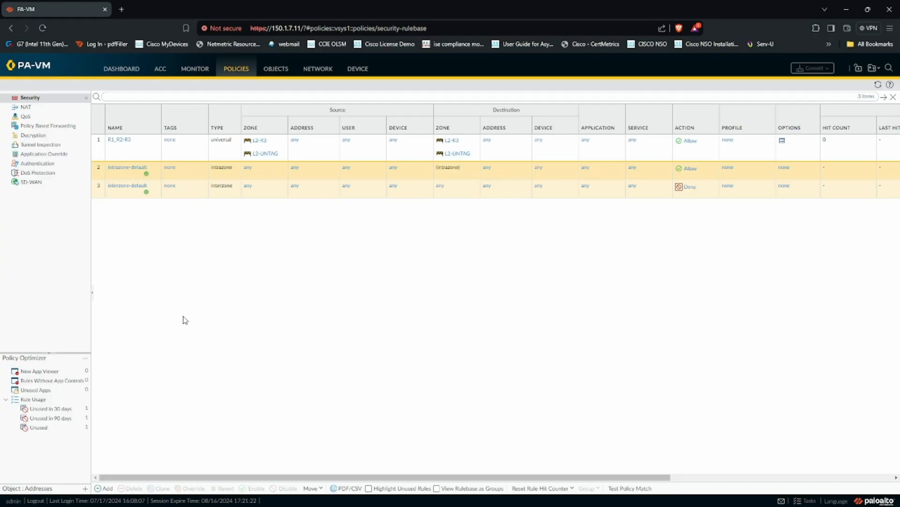
click(119, 138)
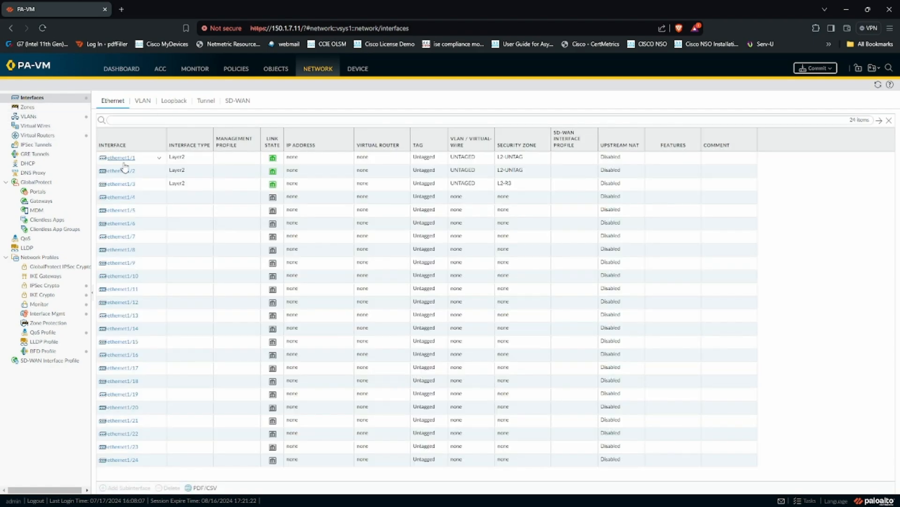
click(121, 183)
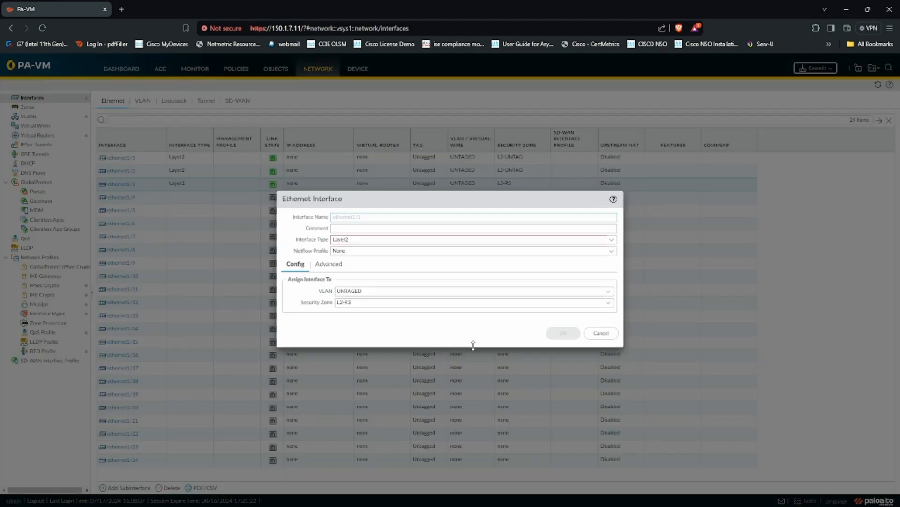
click(472, 302)
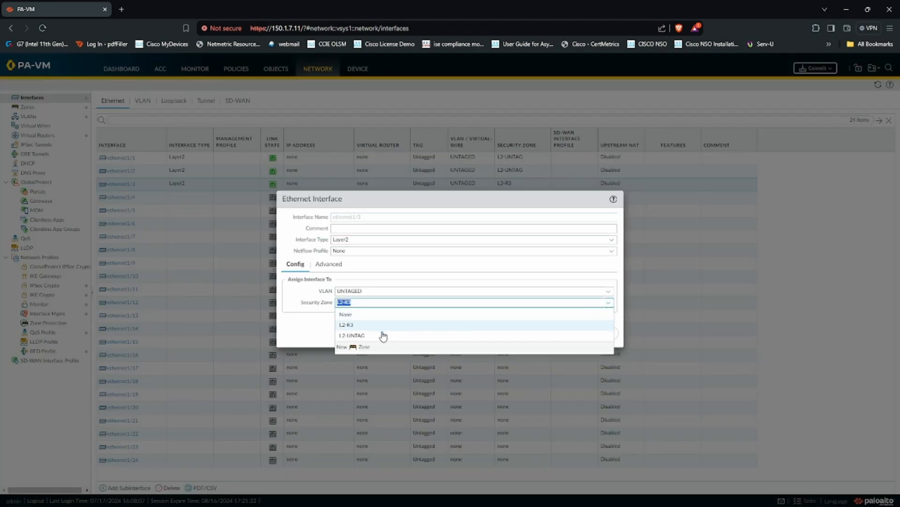
click(351, 335)
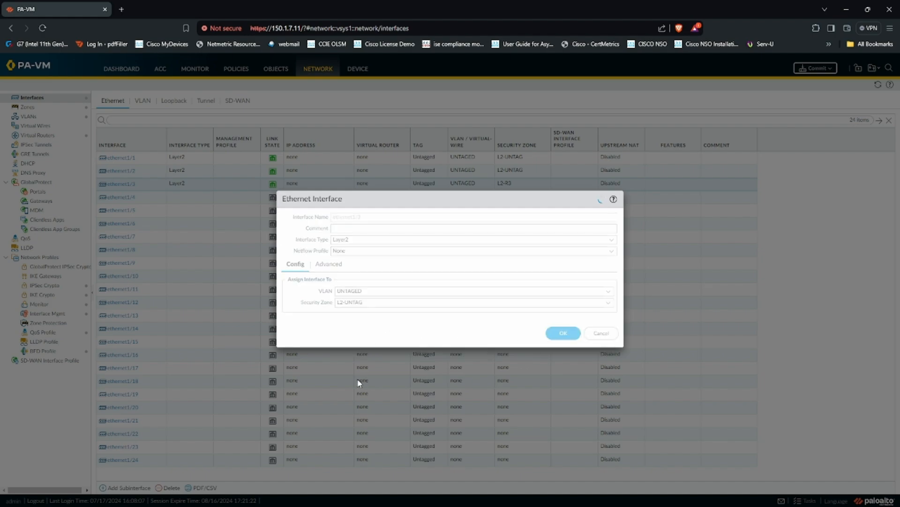
click(562, 333)
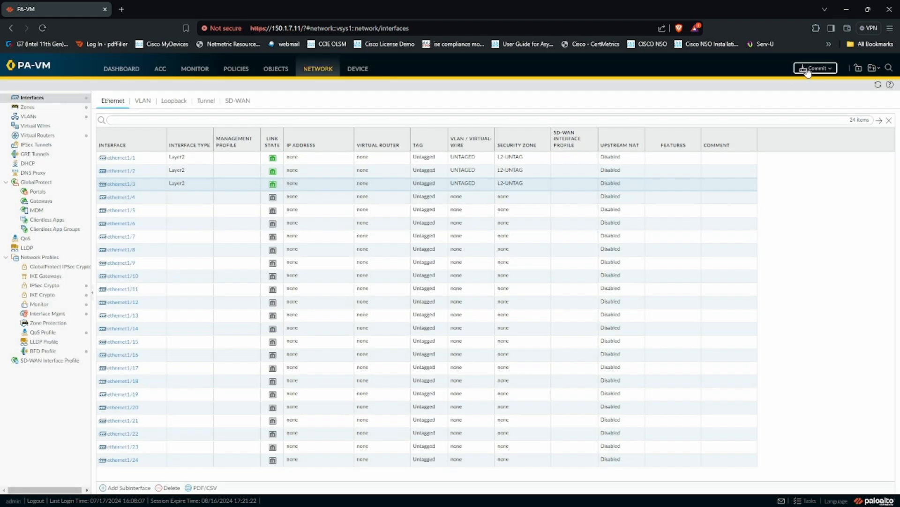
click(815, 67)
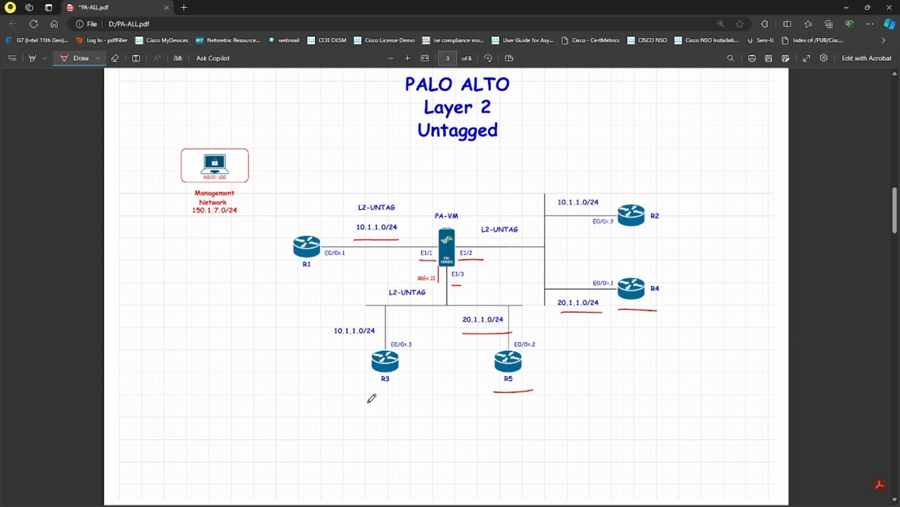
mouse_move(646, 294)
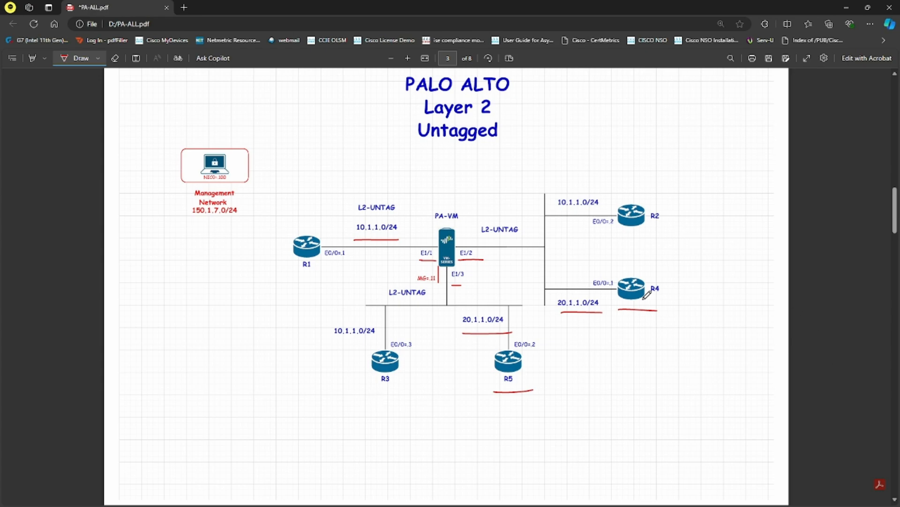
mouse_move(518, 382)
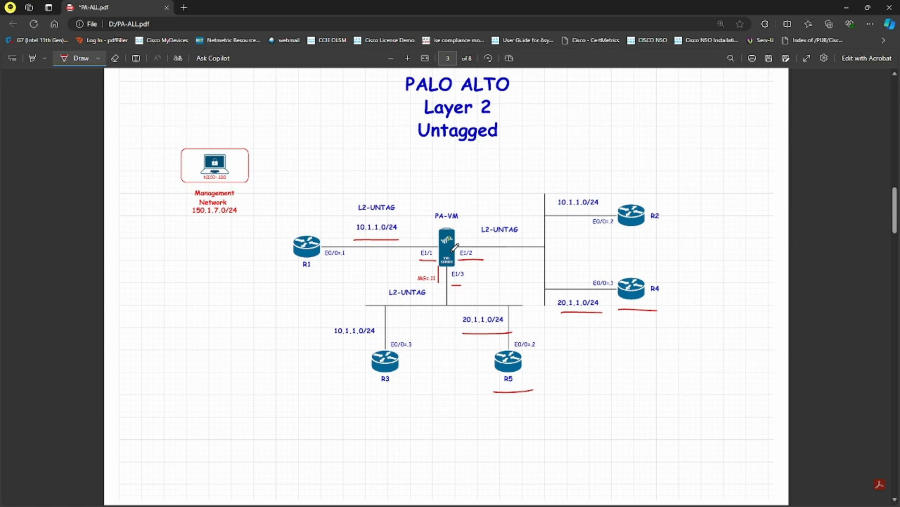
mouse_move(531, 236)
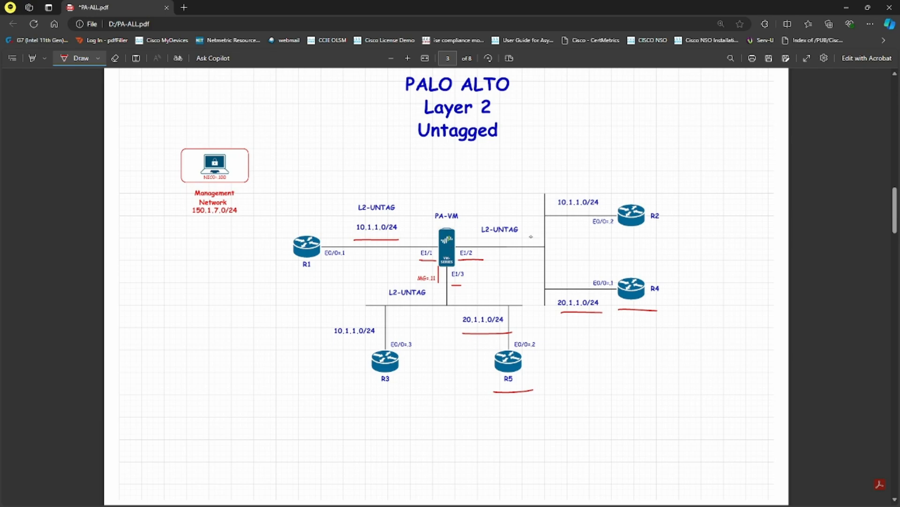
Add a final pen mark to the topology diagram while the commit completes.
drag(548, 247, 577, 239)
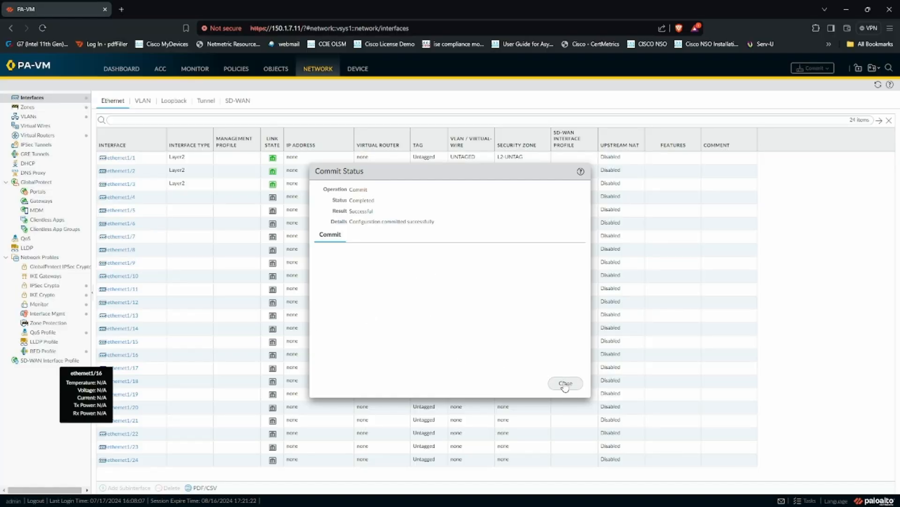
Dismiss the commit report, ping 10.1.1.2 and 10.1.1.3 from R1 with 100 percent success, then move to R4.
click(334, 34)
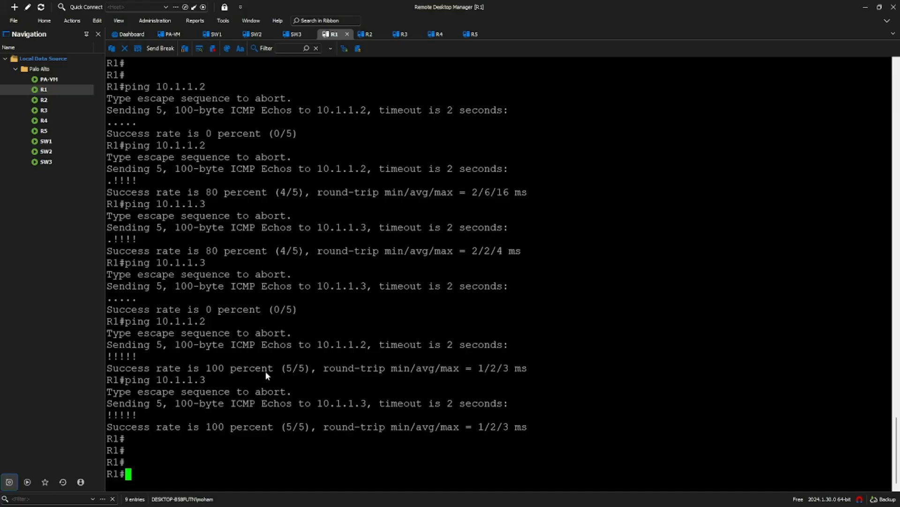
text(ping 10.1.1.2)
text(ping 10.1.1.3)
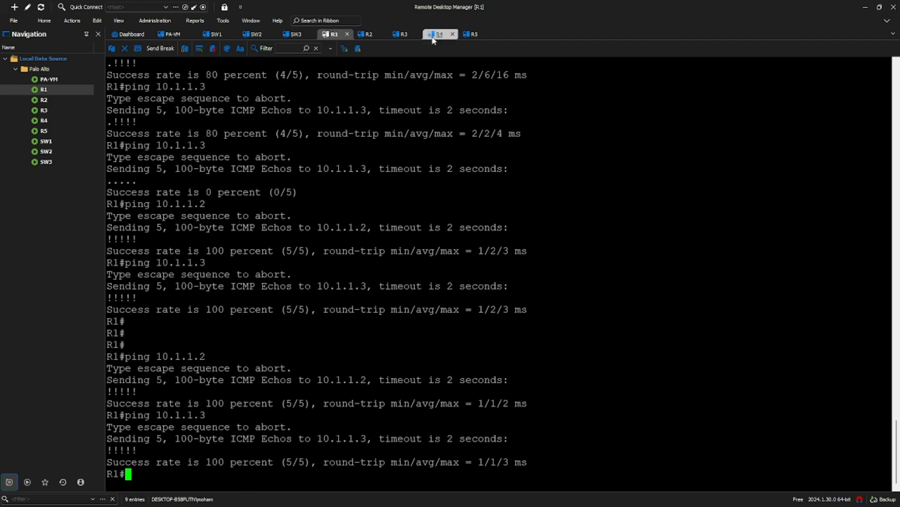
click(438, 34)
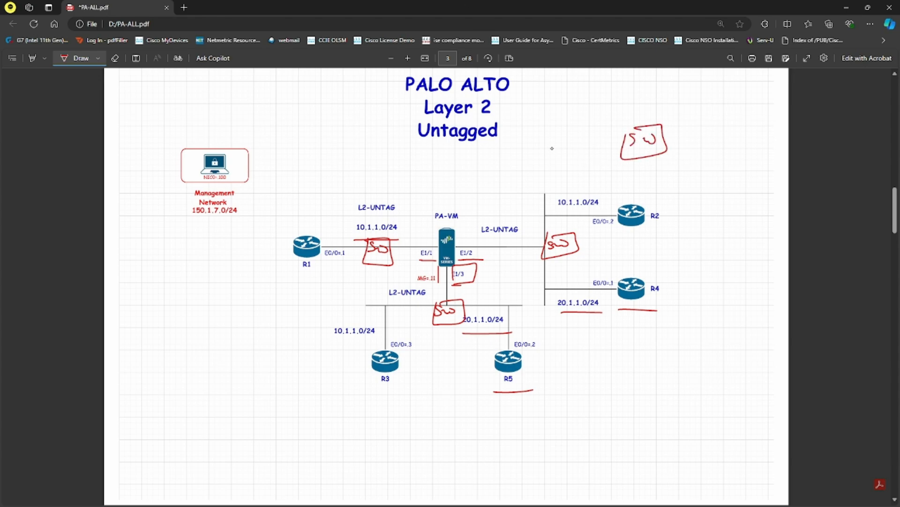
Sketch a switch box with R1, R2, R3 and R4 linked around it at the page's top right.
drag(543, 148, 723, 135)
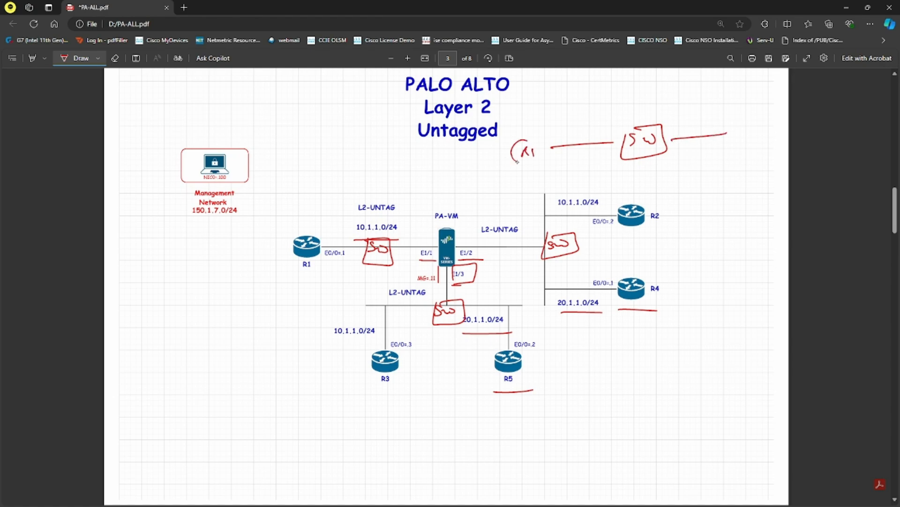
drag(723, 143, 755, 161)
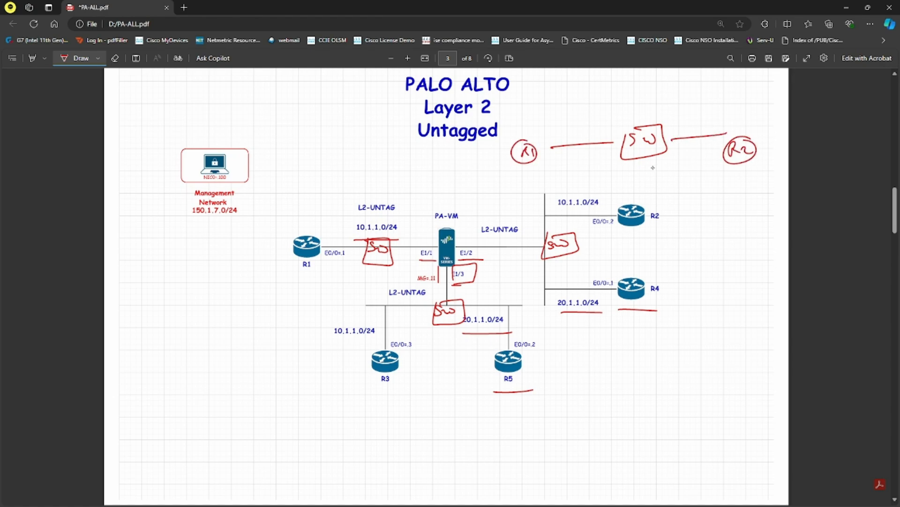
drag(655, 167, 669, 206)
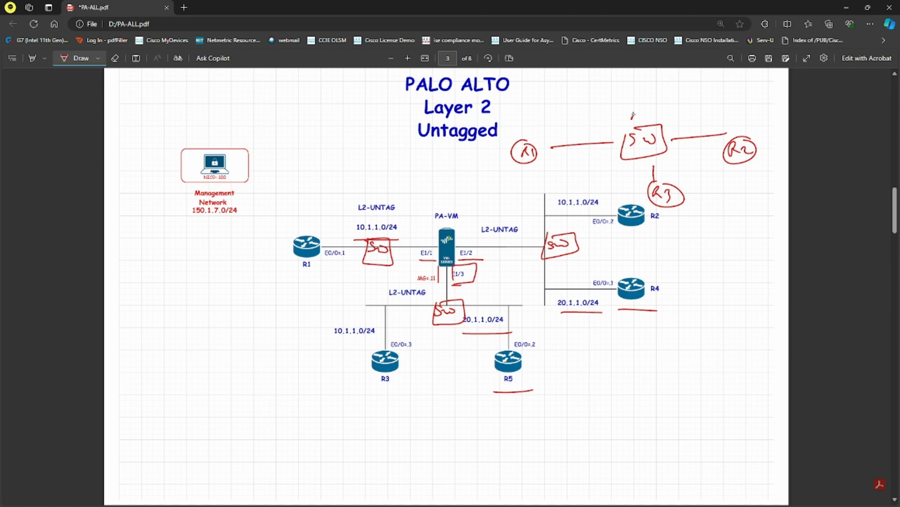
drag(623, 112, 654, 86)
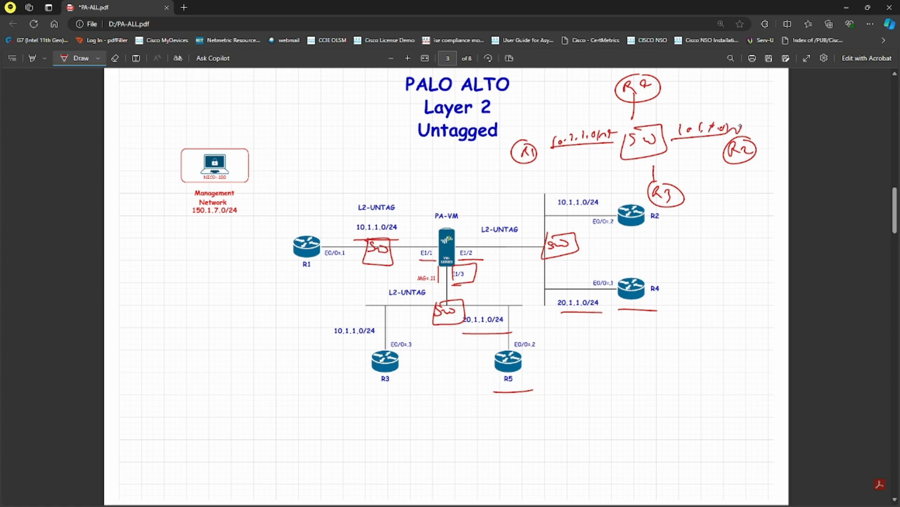
Label the R3 and R4 links with their subnets and add an arrow from R1 toward the switch.
drag(659, 172, 669, 167)
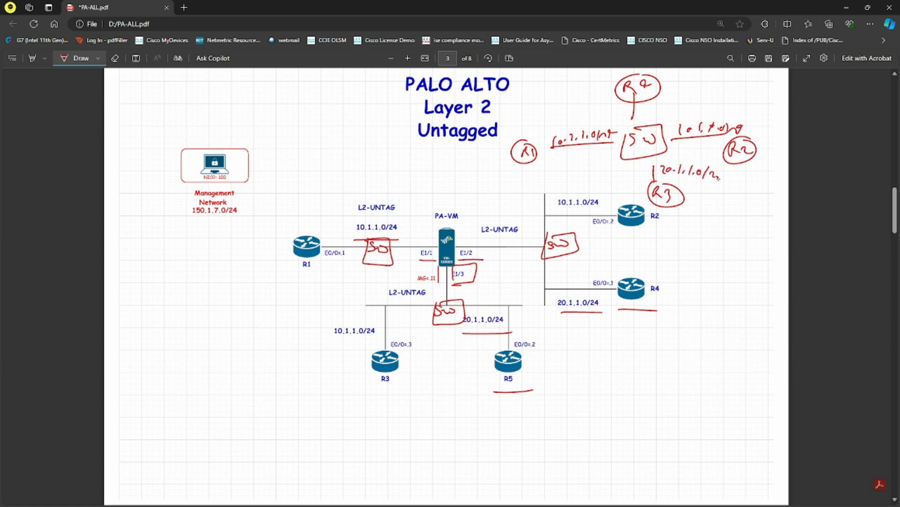
drag(638, 106, 677, 112)
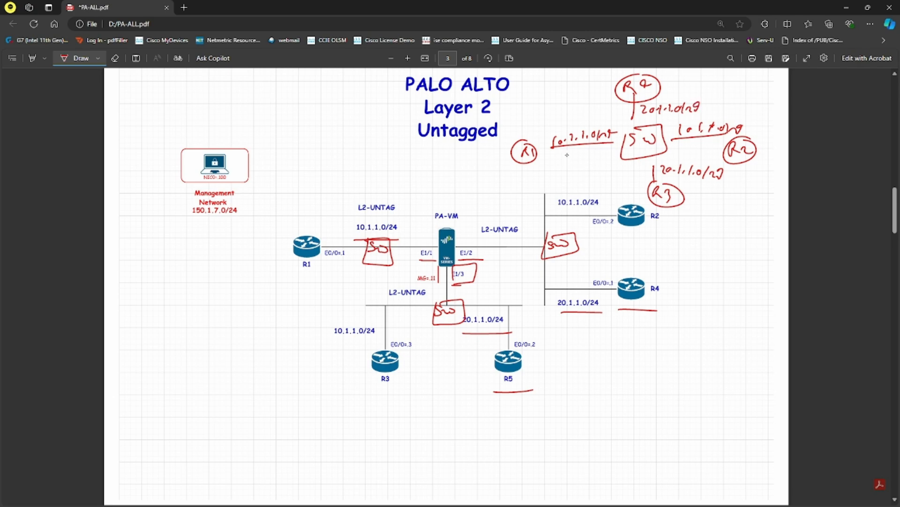
drag(554, 155, 600, 155)
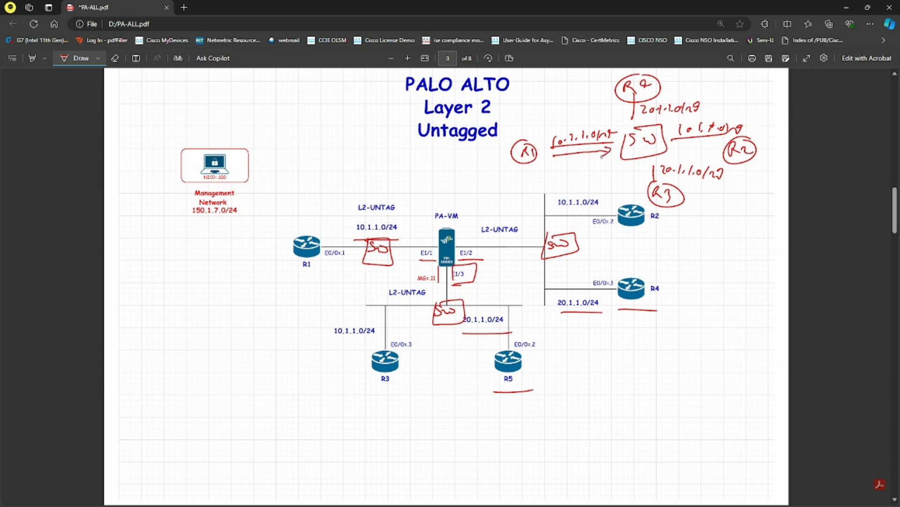